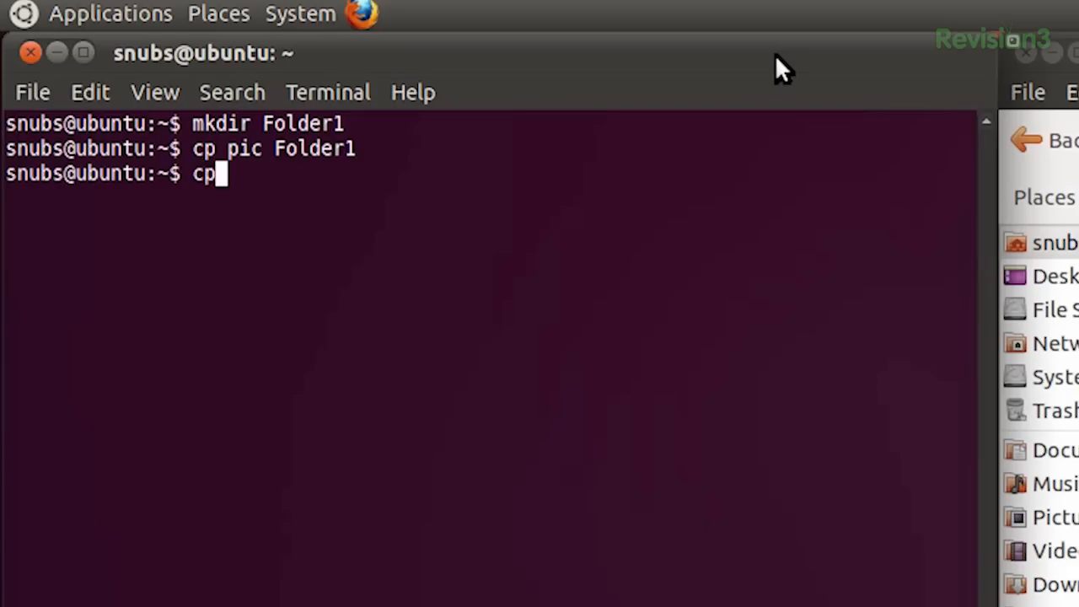
# Copy the home directory's pic to a new file named pic1 with cp
pyautogui.write('pic')
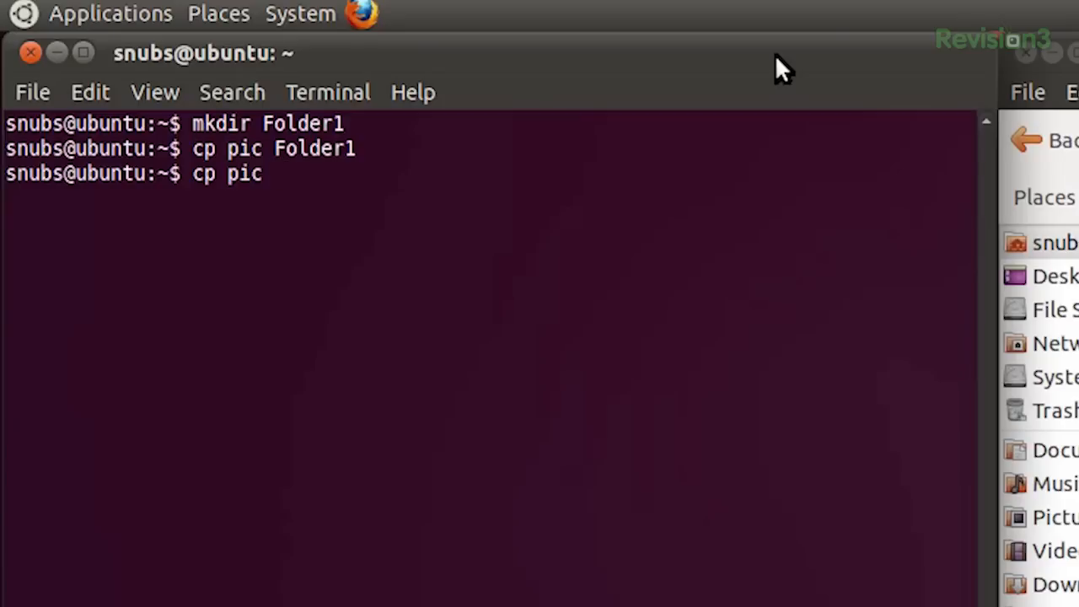
pyautogui.write('pic1')
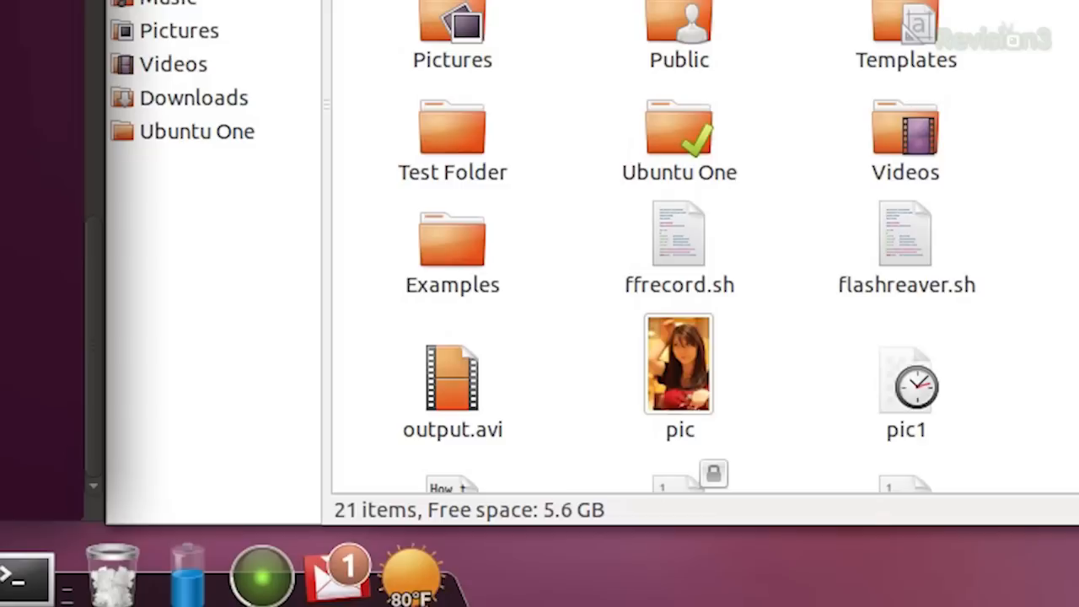
# Check the Nautilus home folder listing for pic1 beside the original pic
pyautogui.click(903, 374)
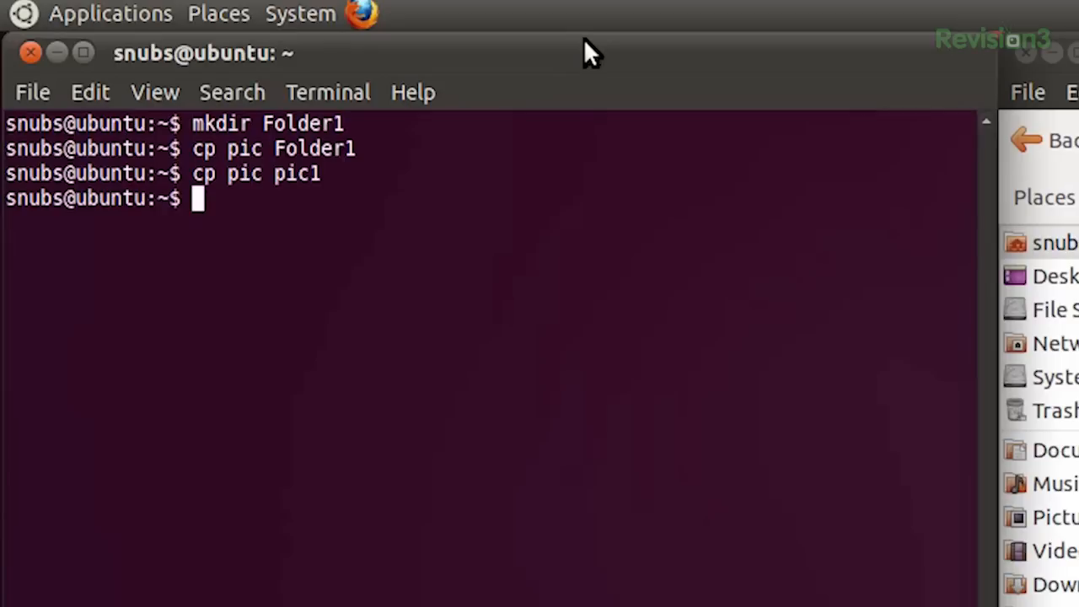
# Write 'mv pic pic1' at the prompt without running it yet
pyautogui.write('mv')
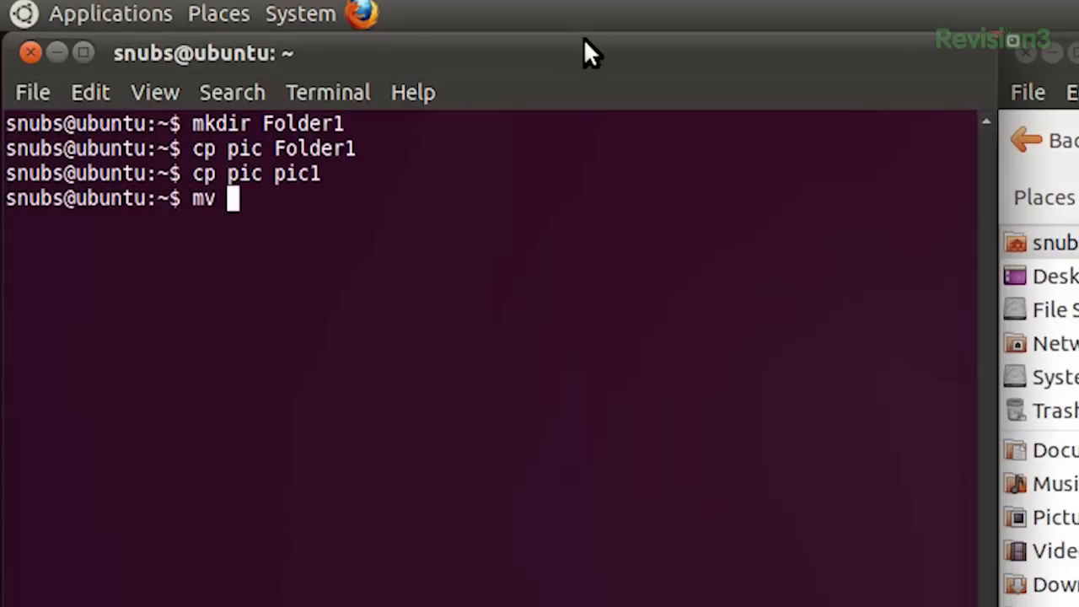
pyautogui.write('pic')
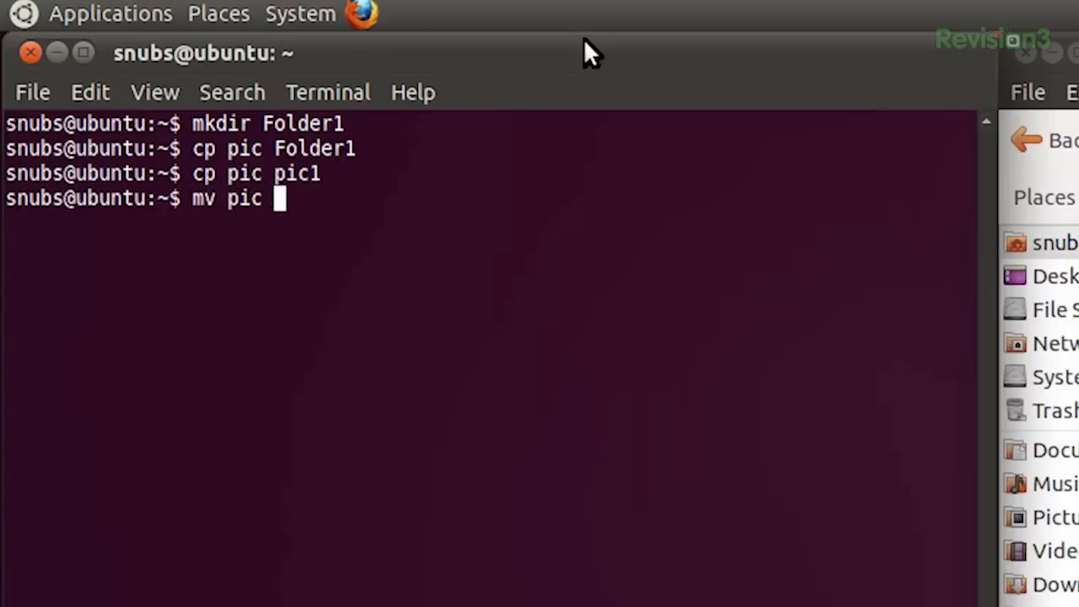
pyautogui.write('pic1')
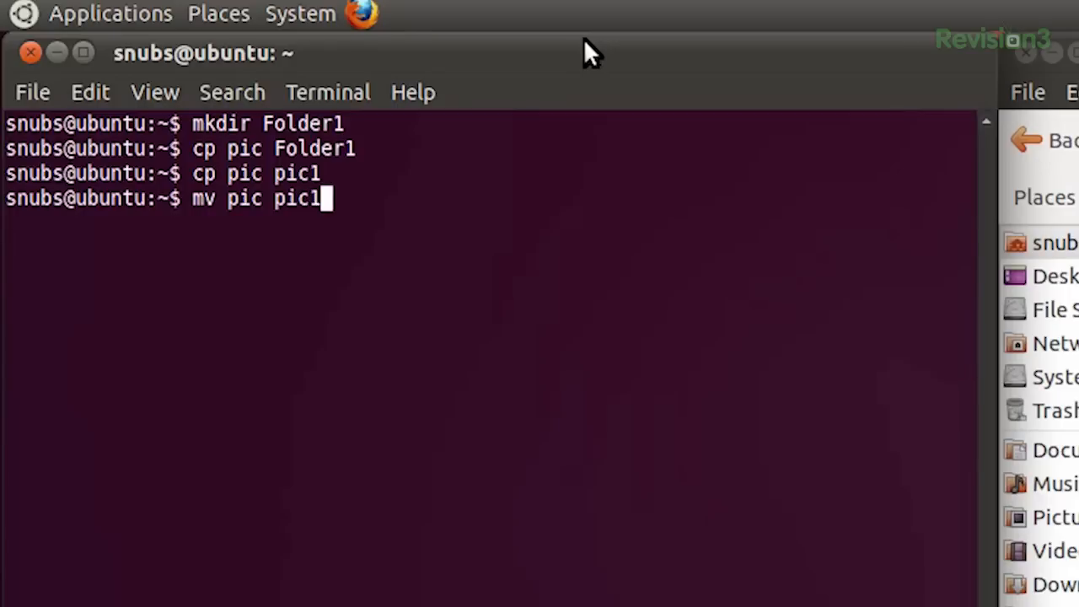